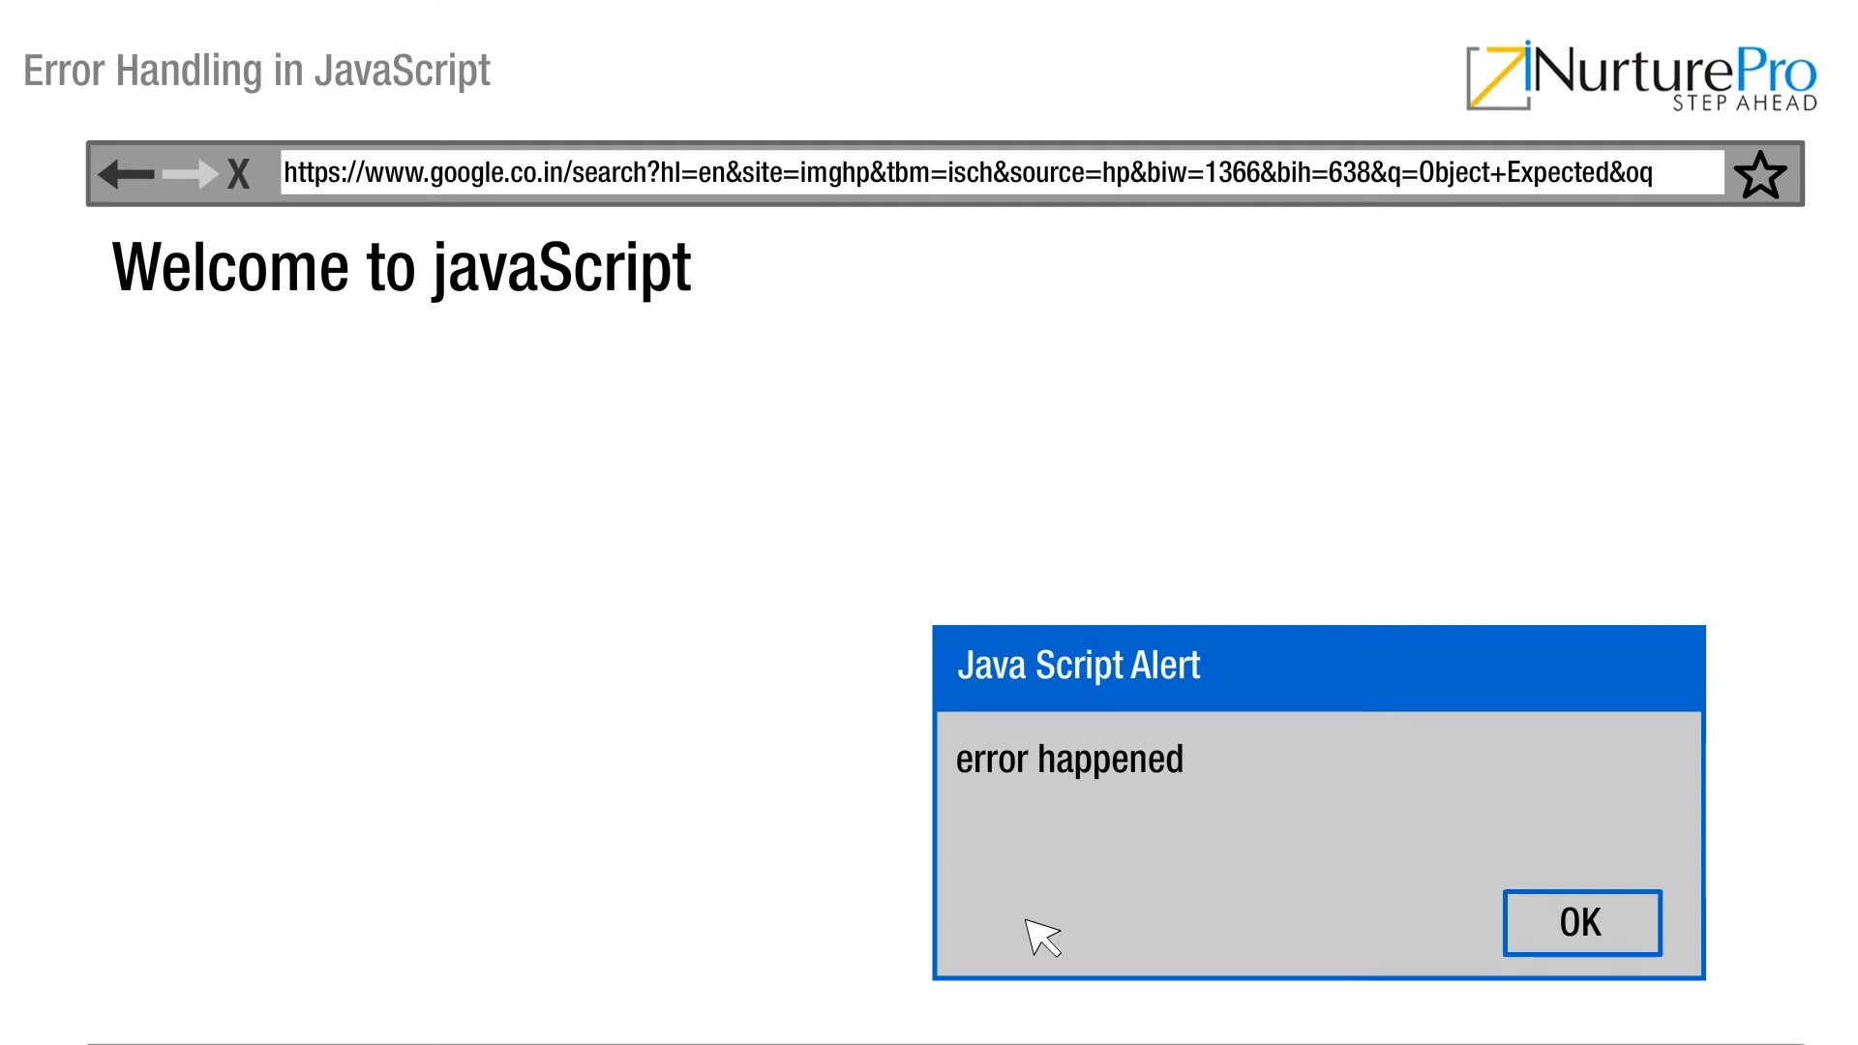
Confirm OK on the 'error happened' alert so 'I am Here' appears under the heading
{"action": "left_click", "coordinate": [1581, 924]}
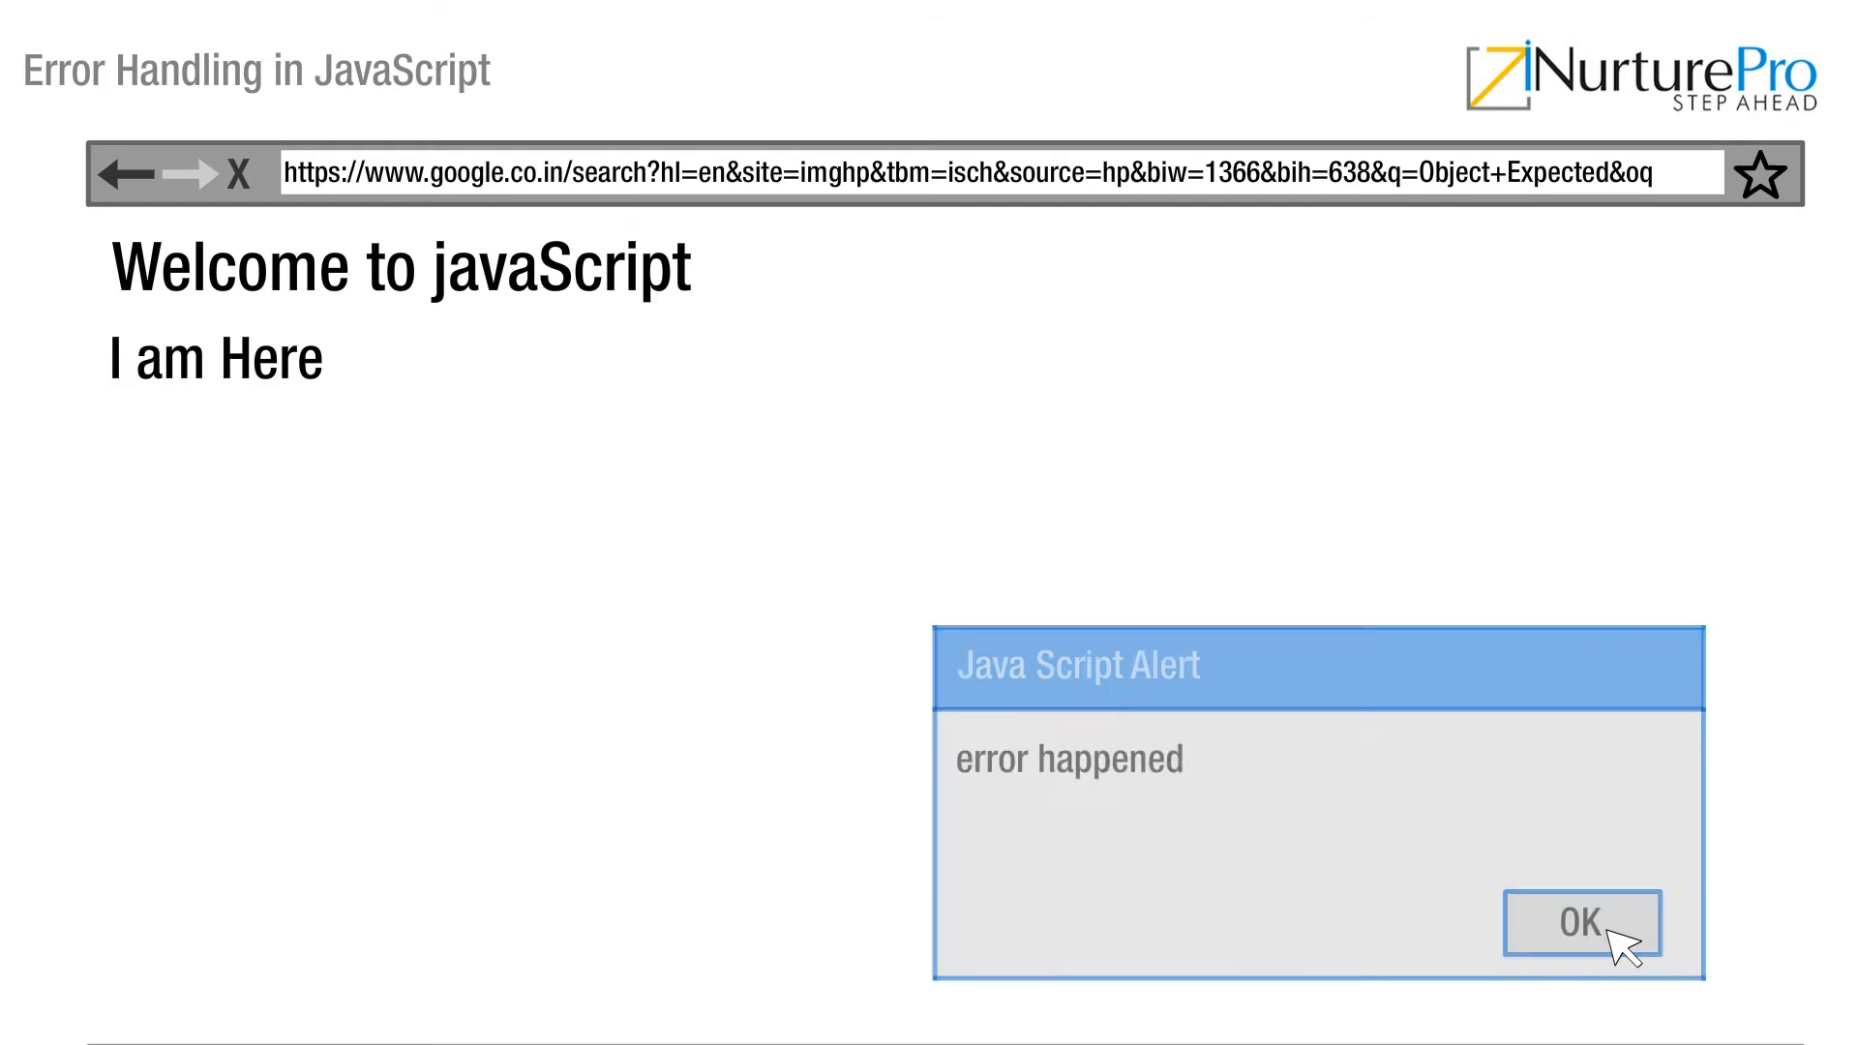
{"action": "left_click", "coordinate": [1581, 924]}
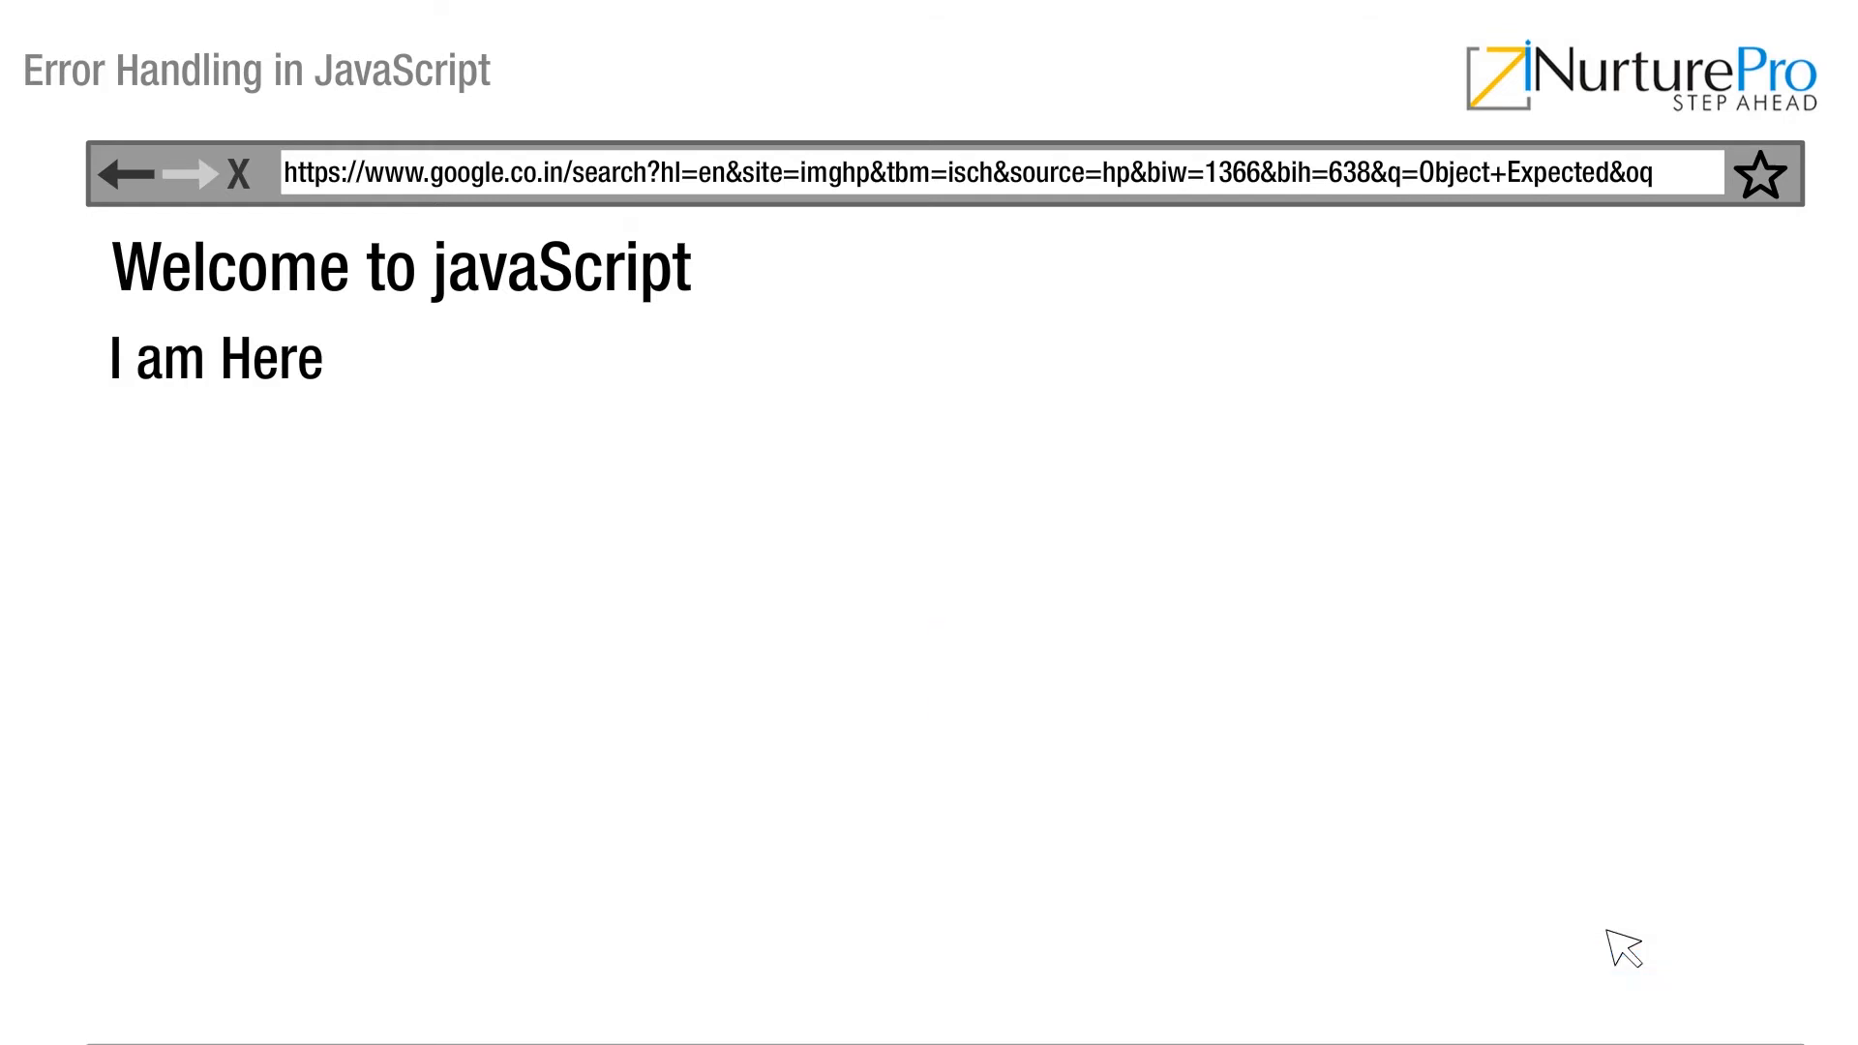